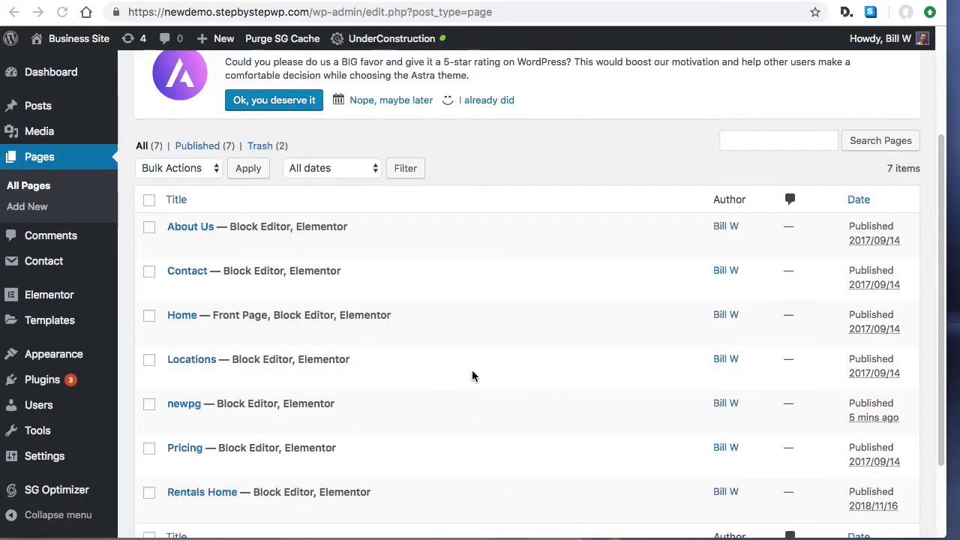
# - View the published Rentals Home page from the All Pages list
pyautogui.scroll(-3)
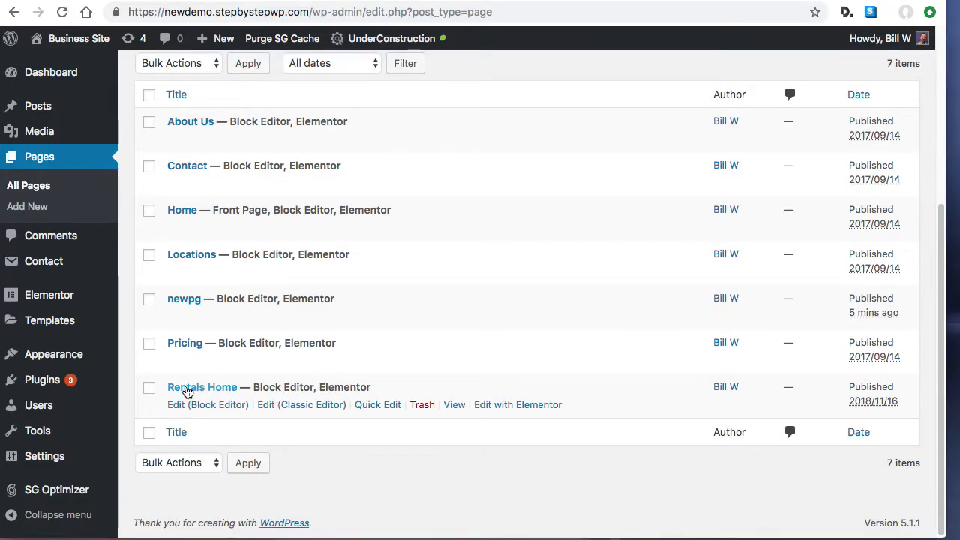
pyautogui.click(453, 405)
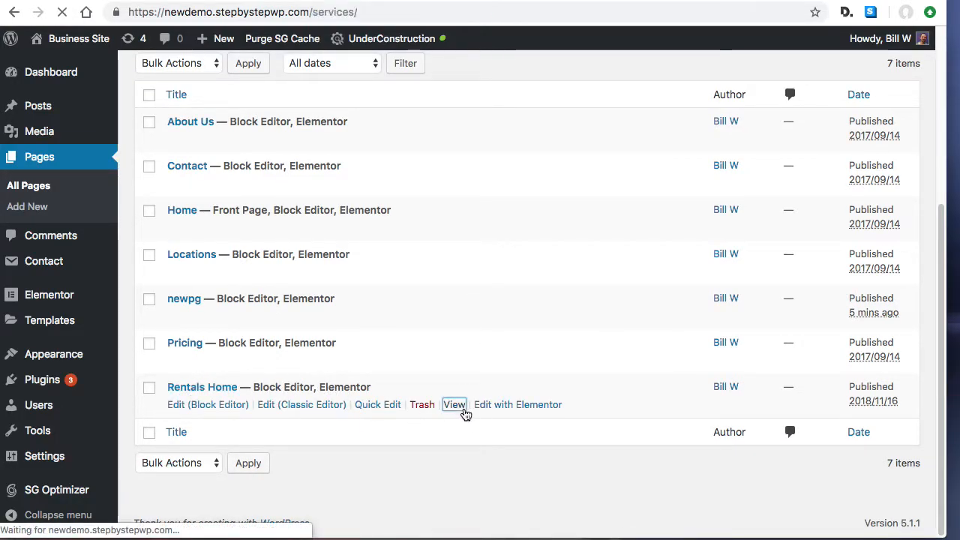
# - Browse the live Beach Rentals page down through its sections
pyautogui.click(454, 404)
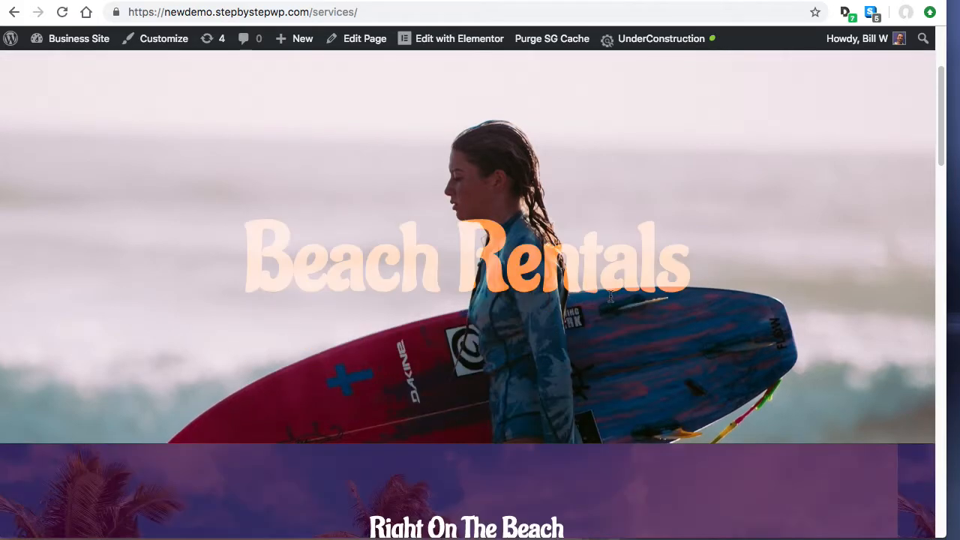
pyautogui.scroll(-3)
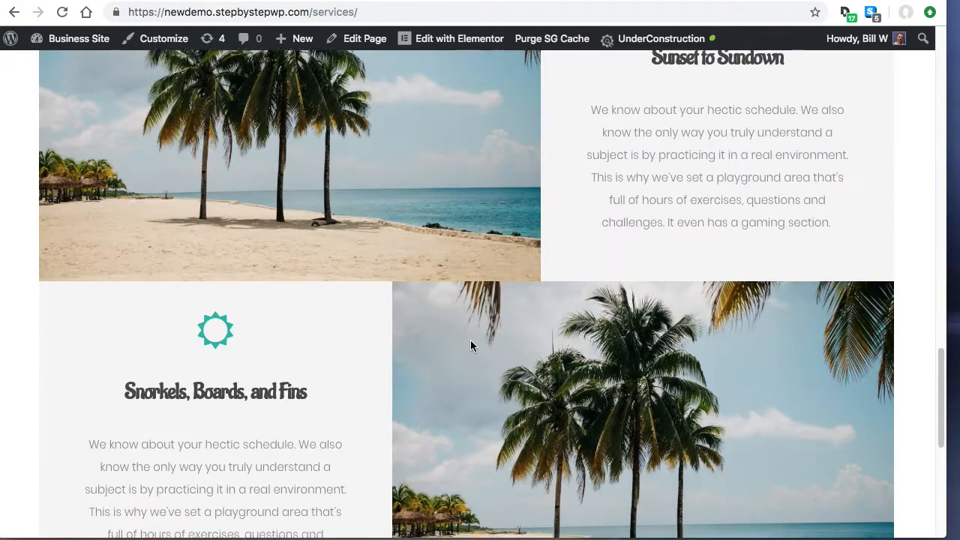
pyautogui.scroll(-3)
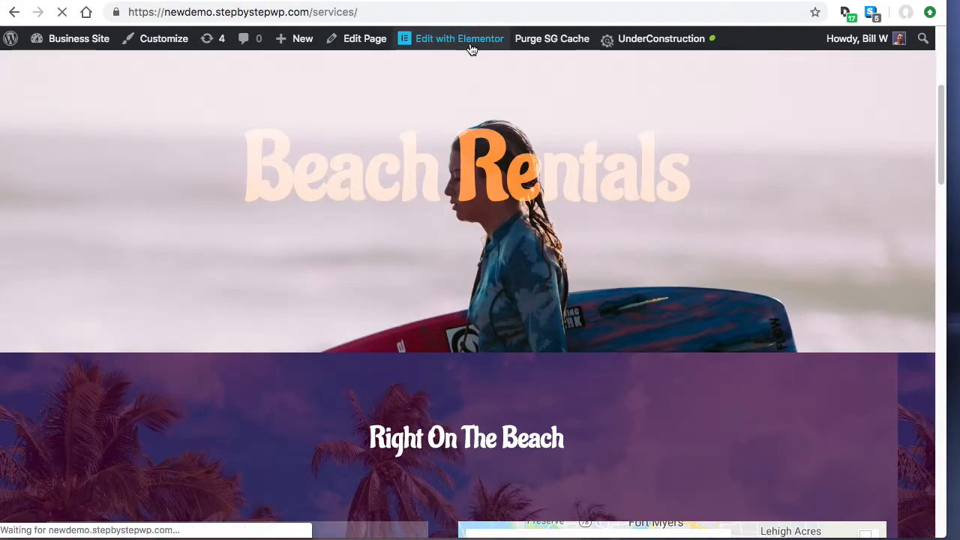
# - Edit the Rentals Home page with Elementor from the admin bar
pyautogui.click(451, 38)
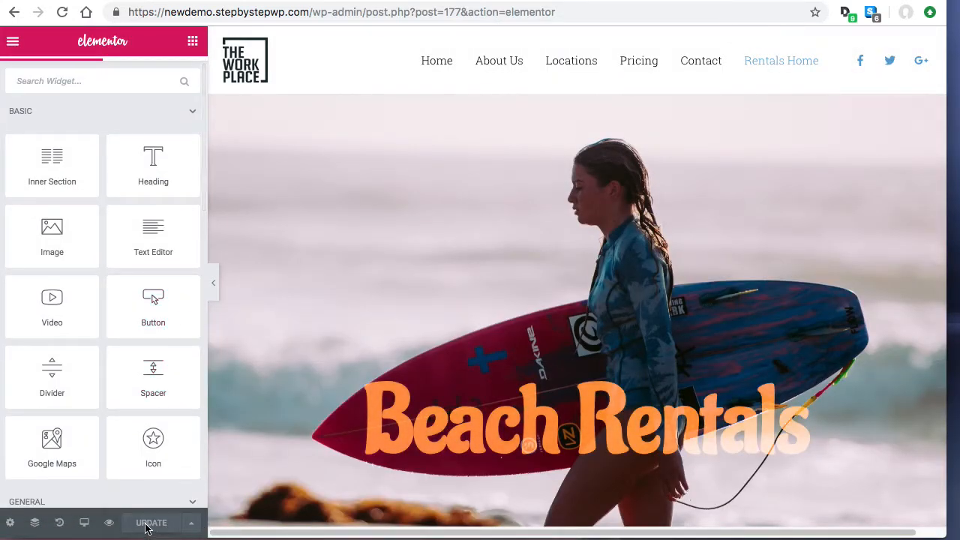
pyautogui.moveTo(192, 522)
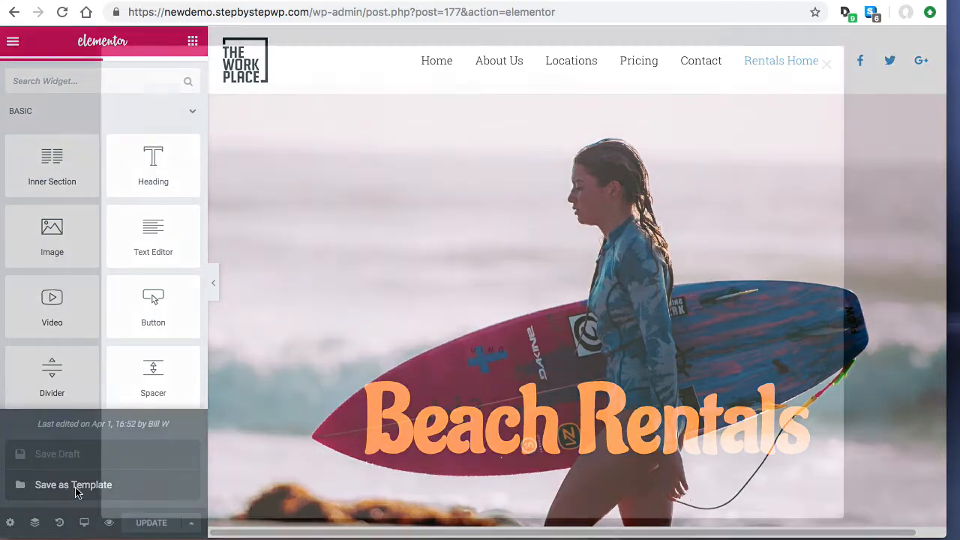
# - Save the page to the template library under the name a11
pyautogui.click(73, 485)
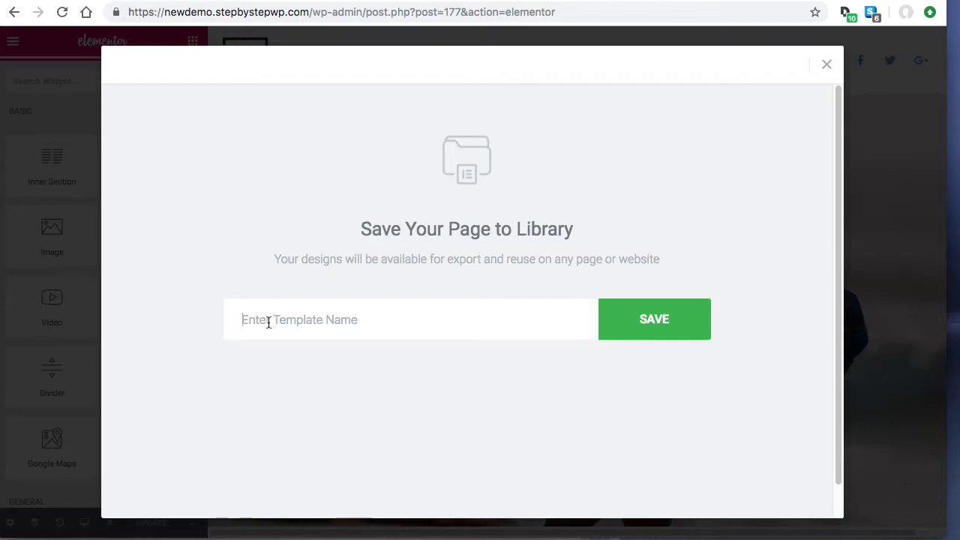
pyautogui.write('a11')
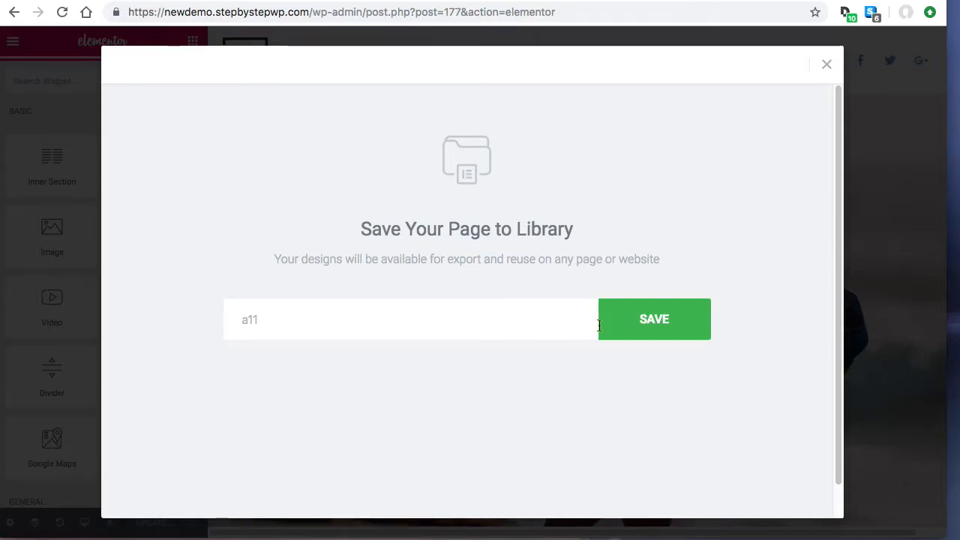
pyautogui.click(654, 318)
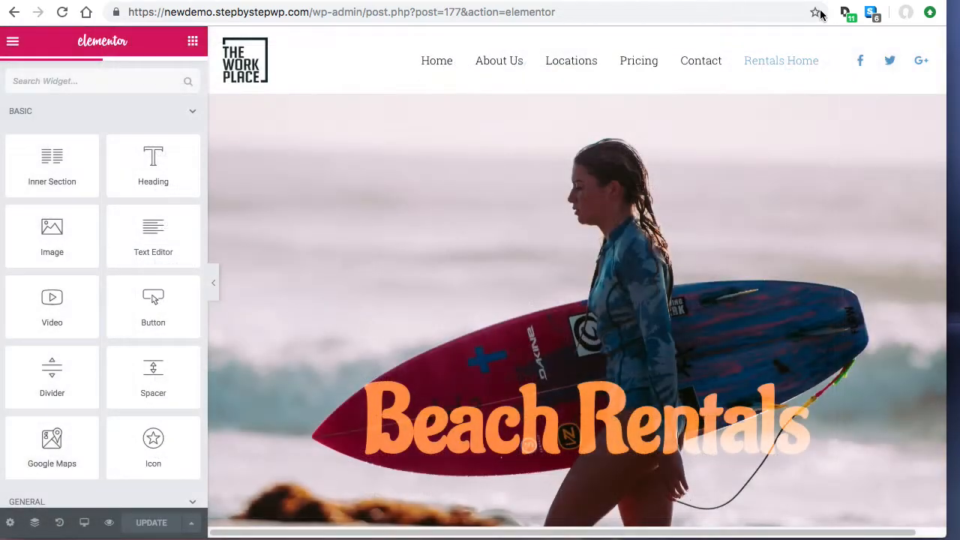
# - Exit the editor to the dashboard and return to the All Pages list
pyautogui.click(13, 41)
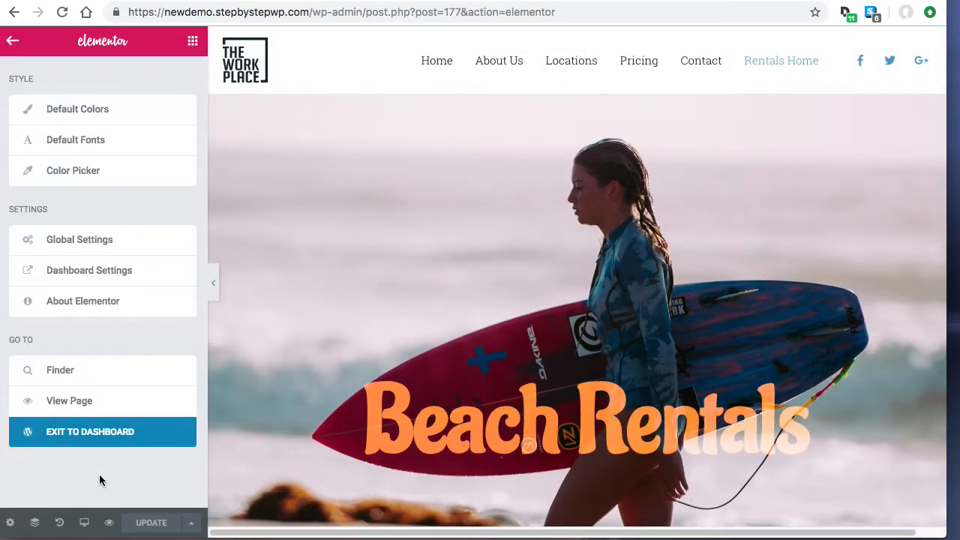
pyautogui.click(90, 432)
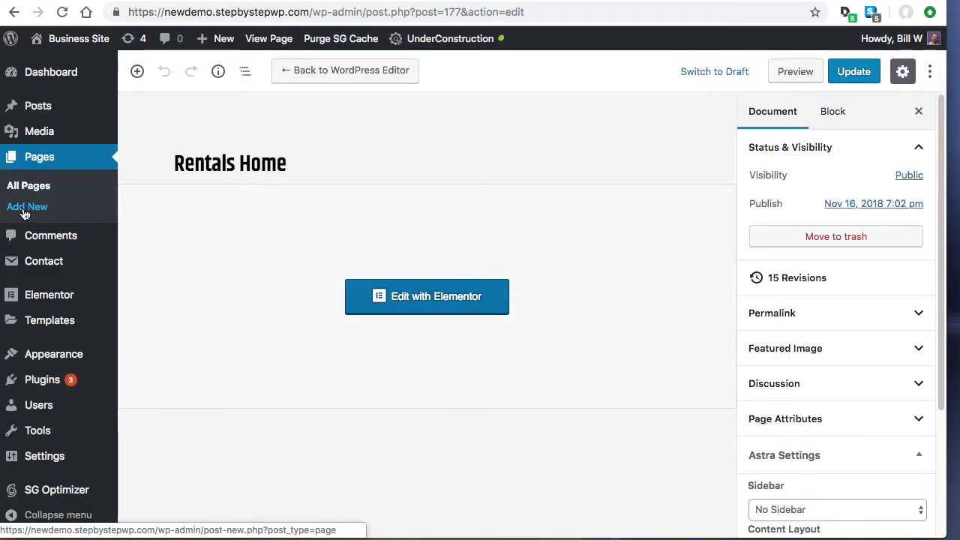
pyautogui.click(27, 206)
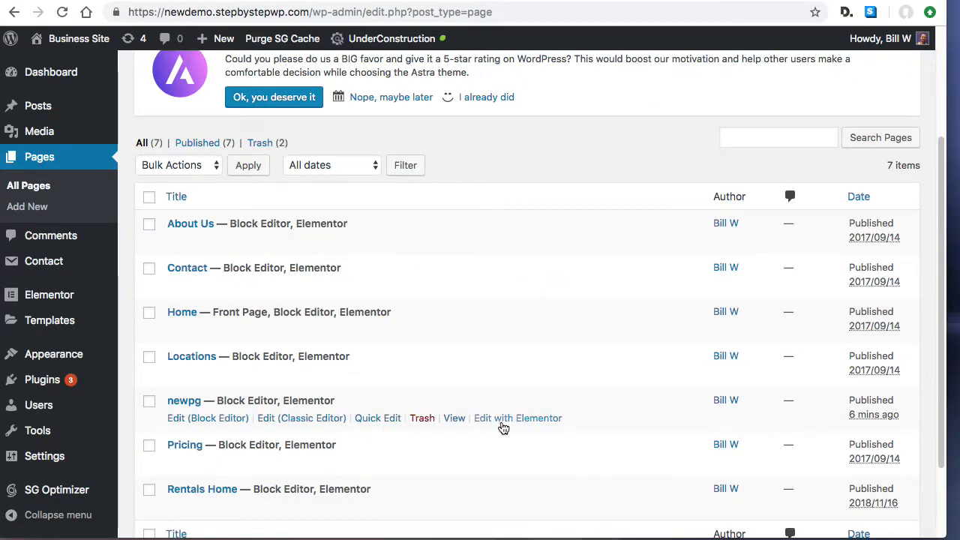
# - Edit newpg with Elementor and bring up the template library for its empty section
pyautogui.click(518, 418)
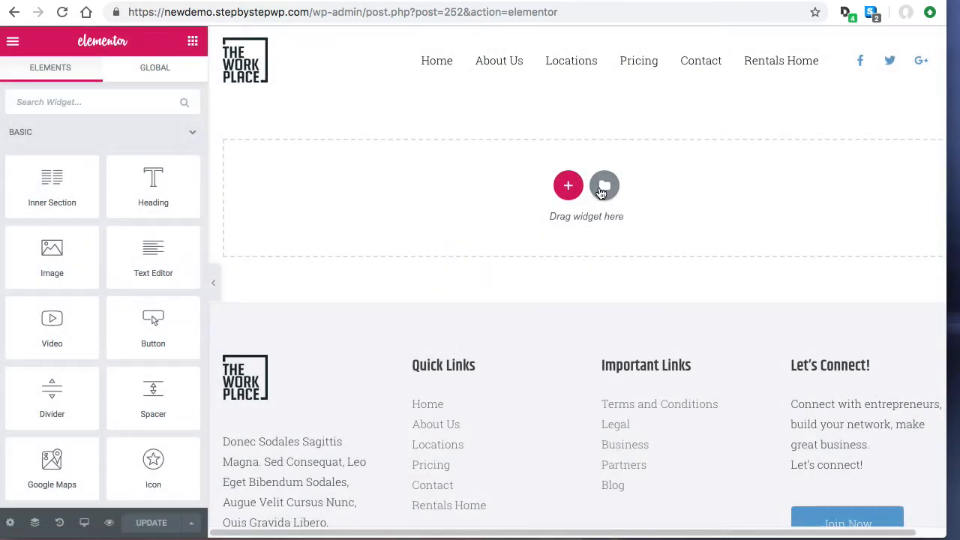
pyautogui.click(605, 185)
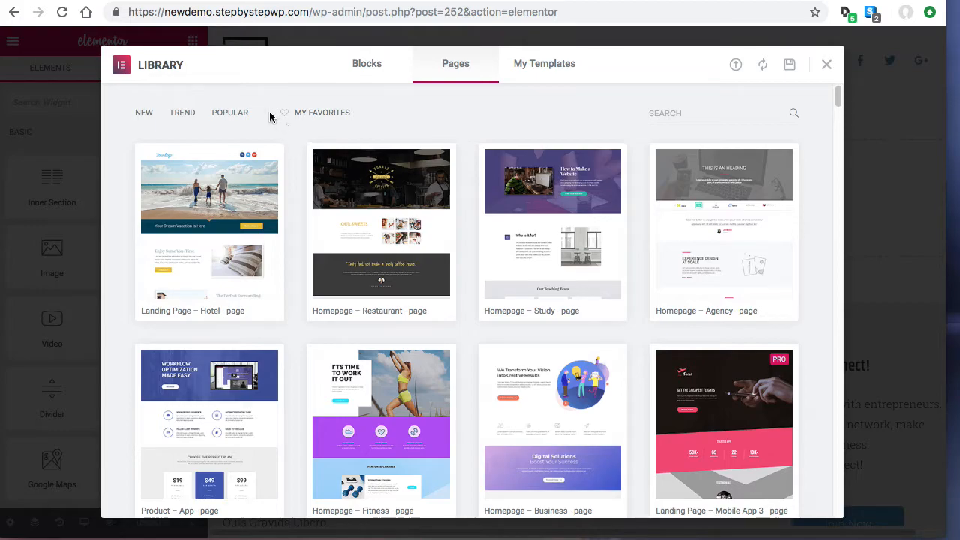
# - Insert the a11 template from My Templates into newpg, importing its document settings
pyautogui.click(543, 63)
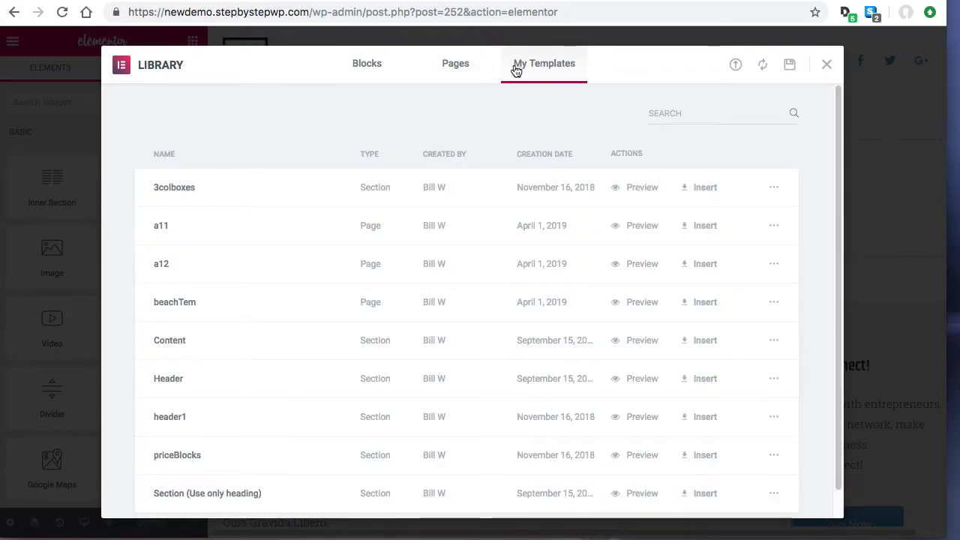
pyautogui.click(705, 225)
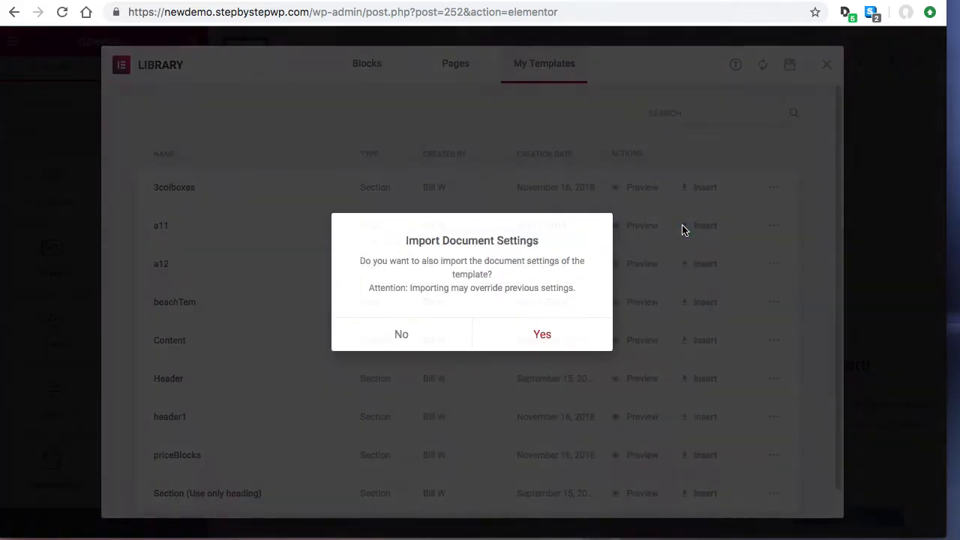
pyautogui.click(542, 333)
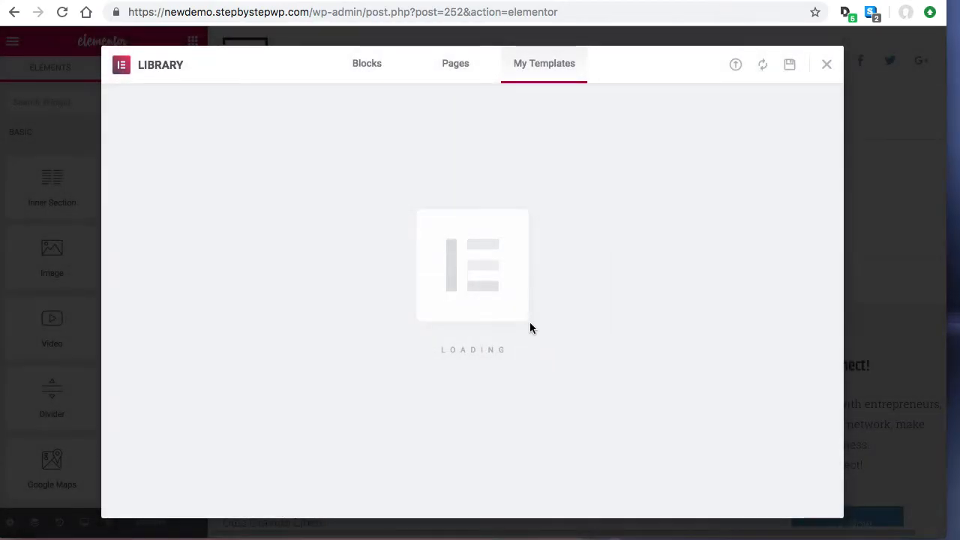
pyautogui.click(827, 63)
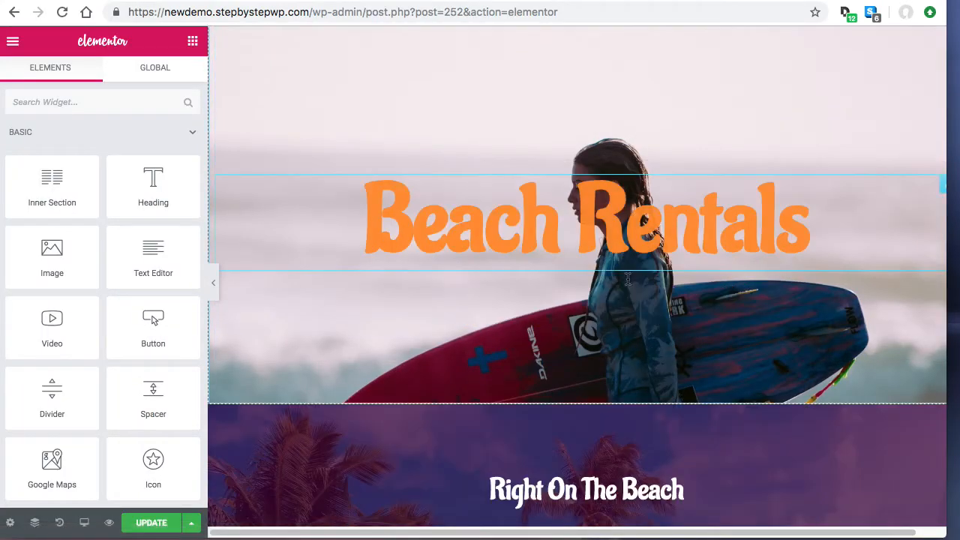
# - Review the inserted Beach Rentals sections by scrolling through newpg
pyautogui.scroll(-3)
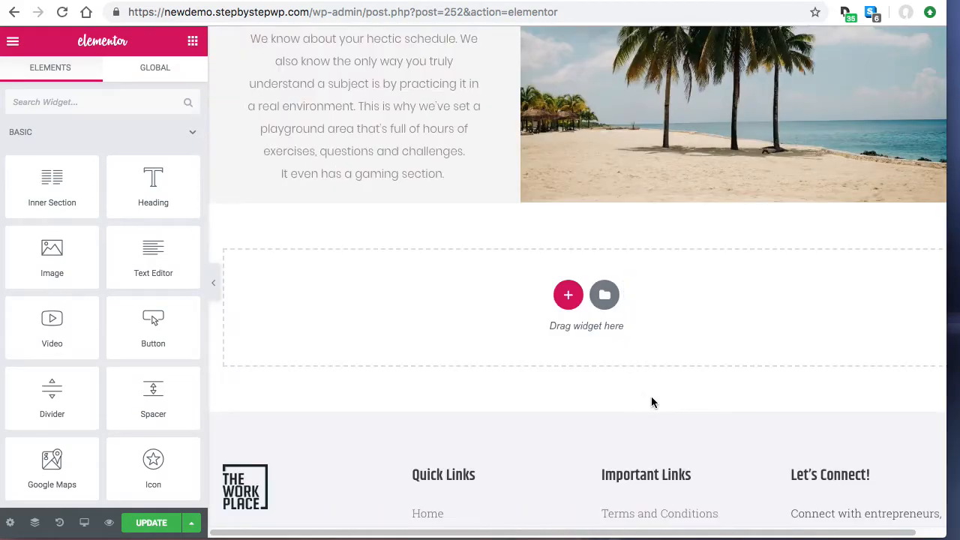
pyautogui.moveTo(451, 354)
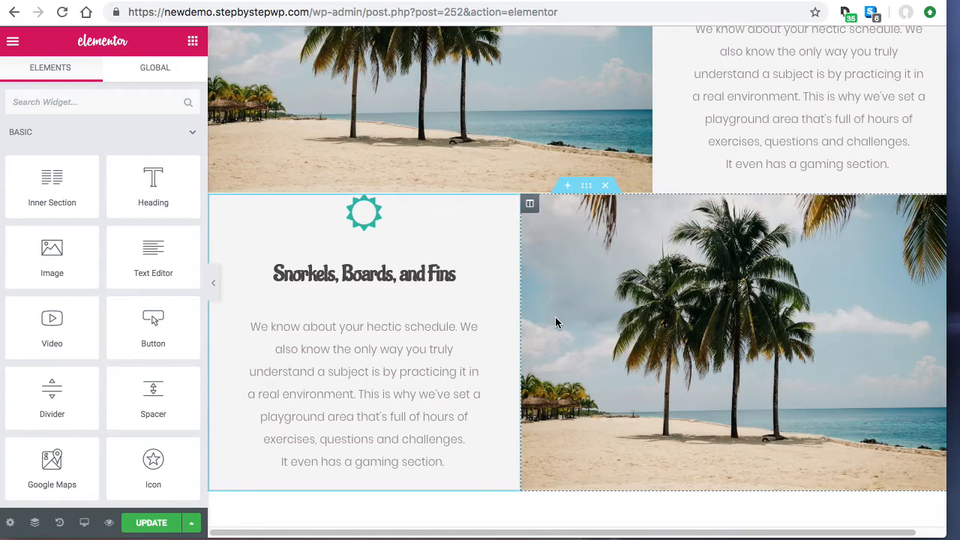
pyautogui.scroll(-3)
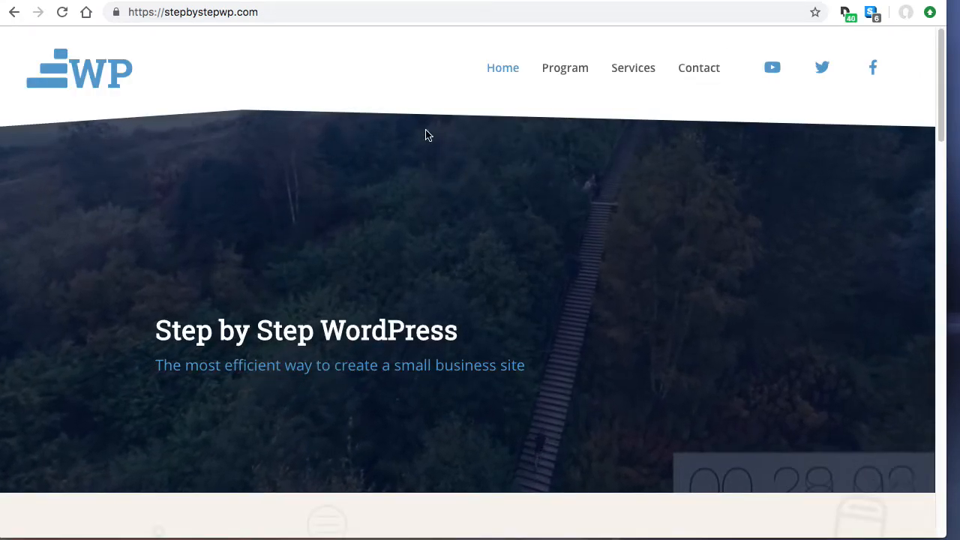
# - Go to the Program page's Step 1 Install Starter Site section and highlight '39 free'
pyautogui.click(564, 68)
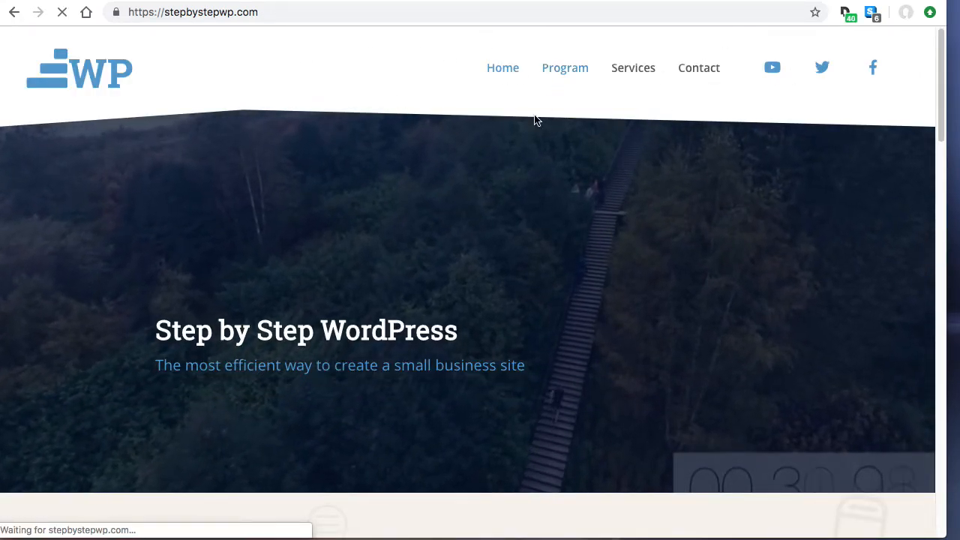
pyautogui.click(564, 67)
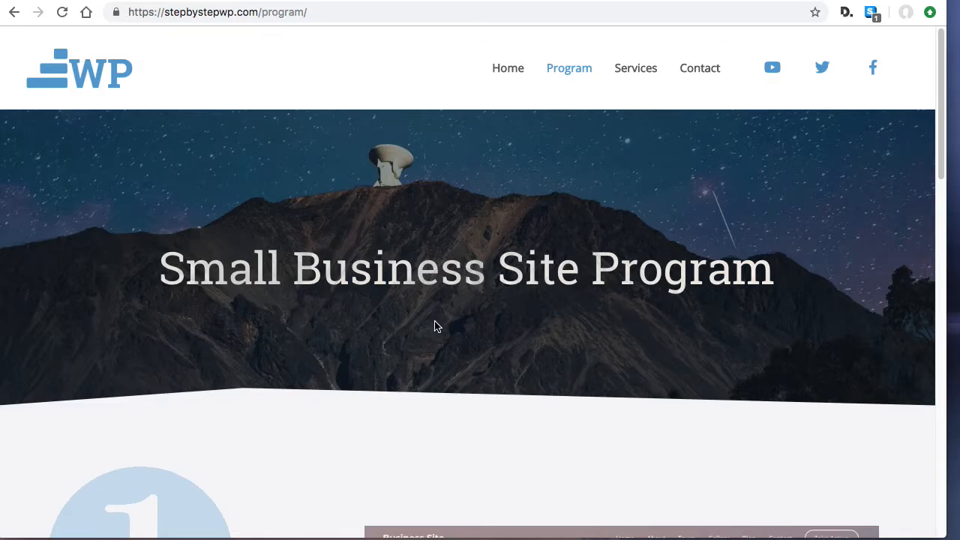
pyautogui.scroll(-3)
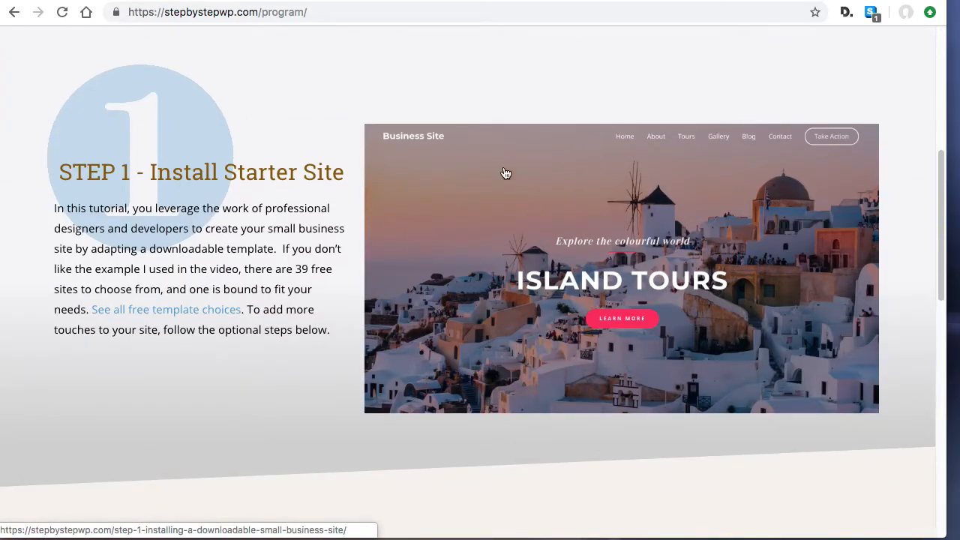
pyautogui.moveTo(164, 27)
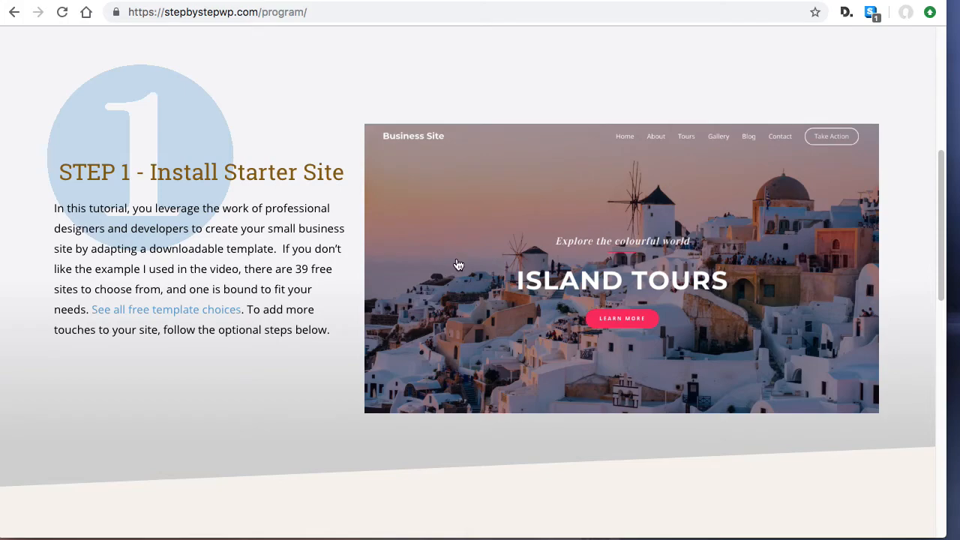
pyautogui.doubleClick(307, 269)
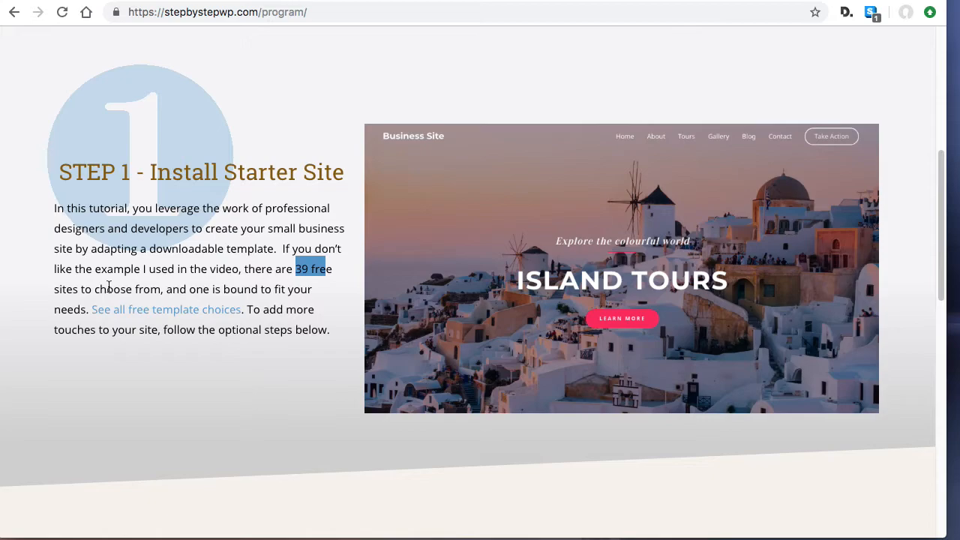
pyautogui.moveTo(231, 267)
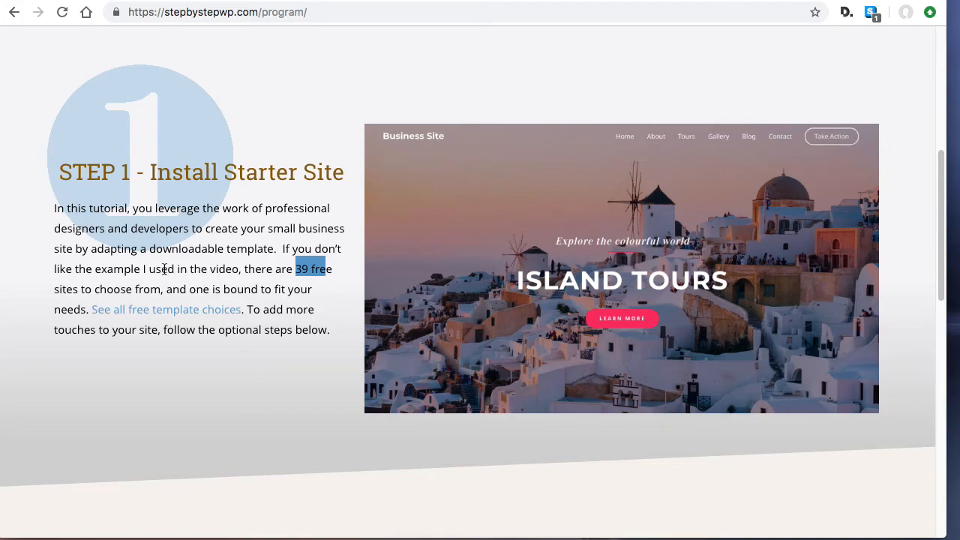
pyautogui.moveTo(192, 275)
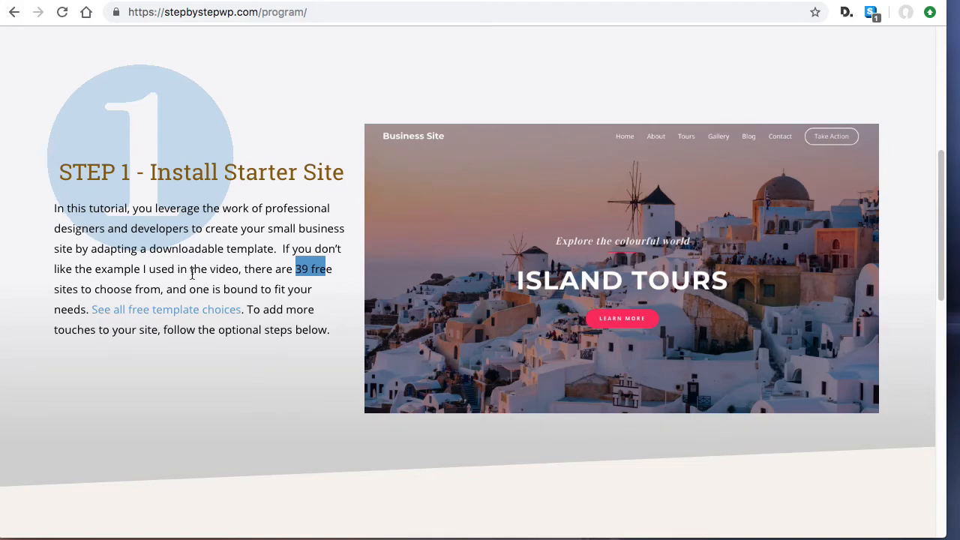